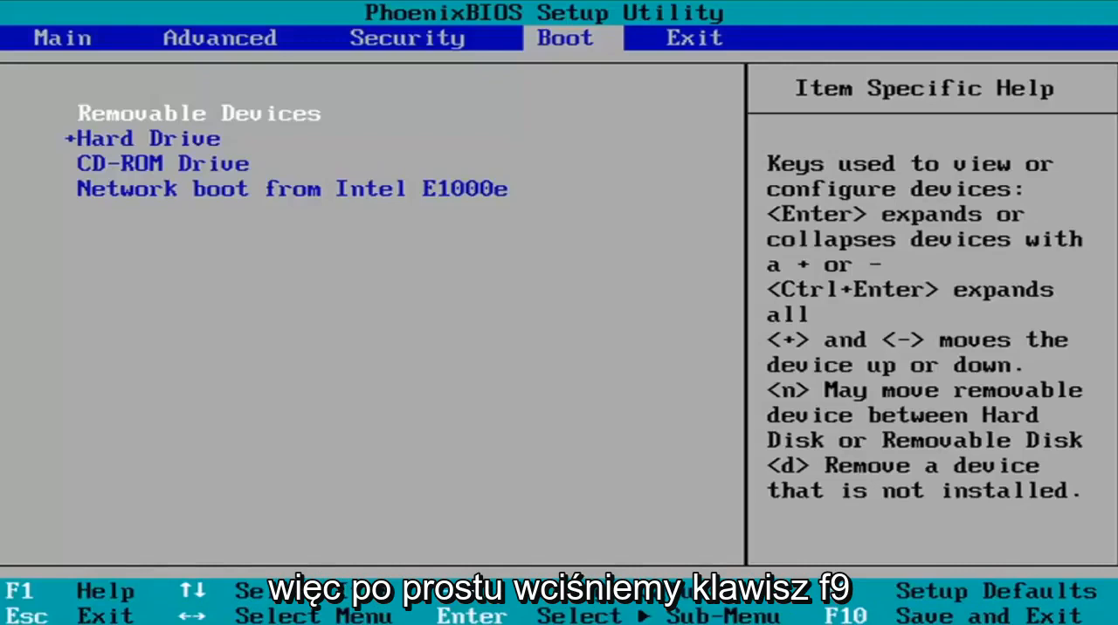
Step: Load the BIOS setup defaults, then save and exit, confirming Yes to restart
{"action": "key", "text": "f9"}
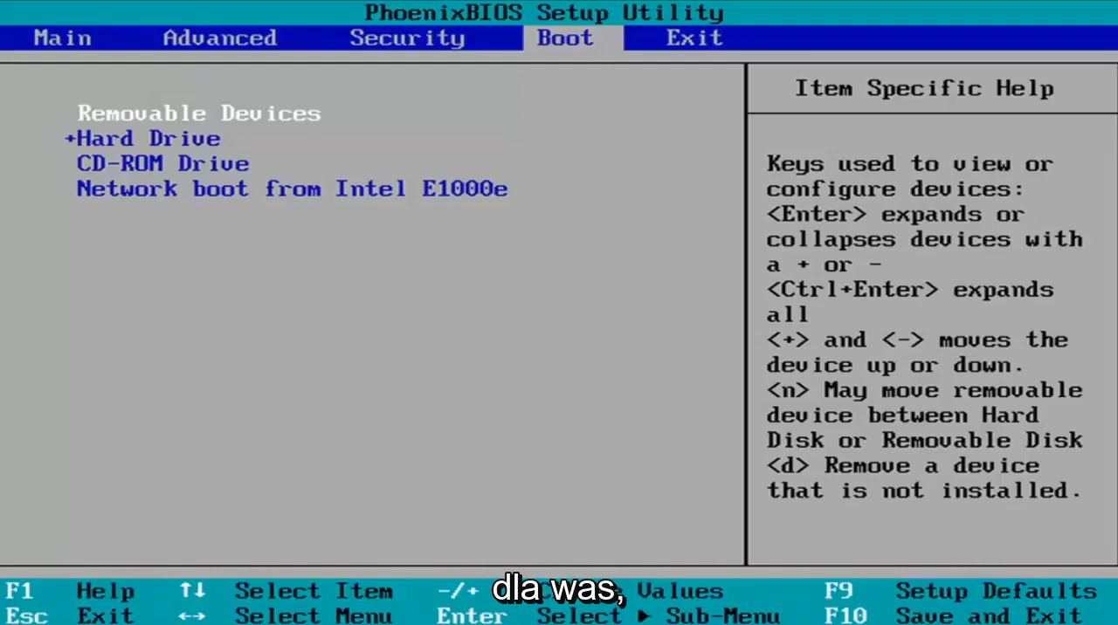
{"action": "key", "text": "F10"}
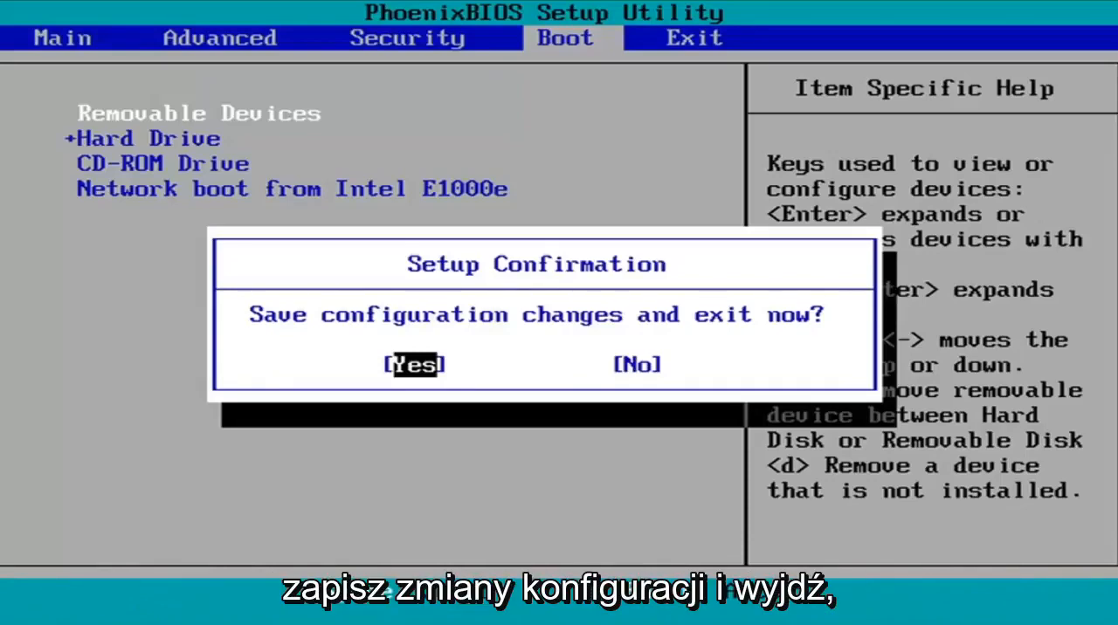
{"action": "key", "text": "enter"}
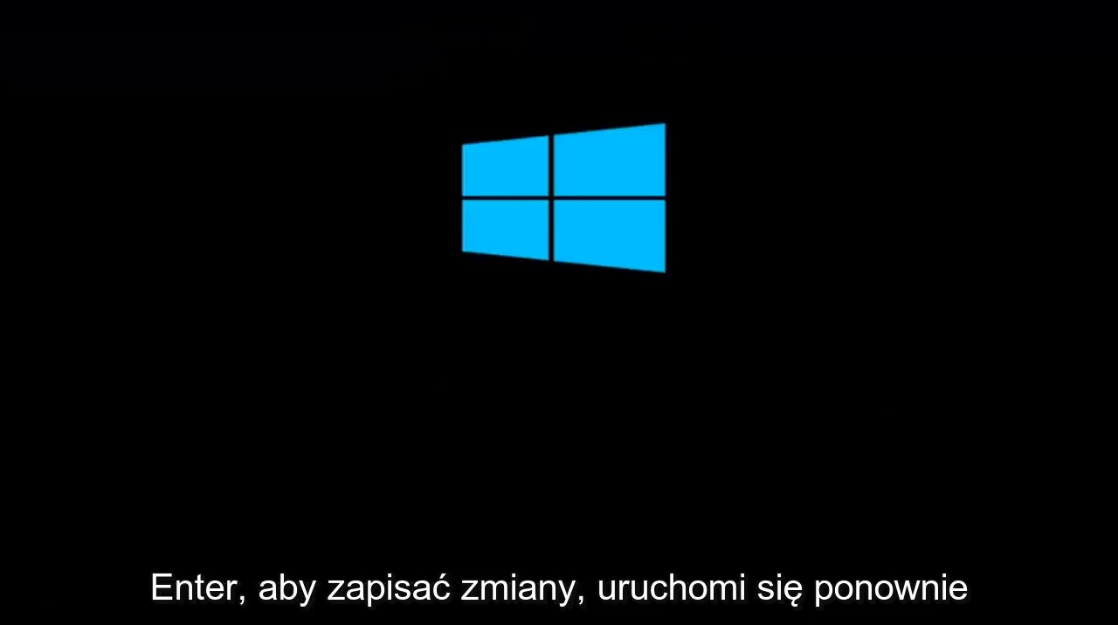